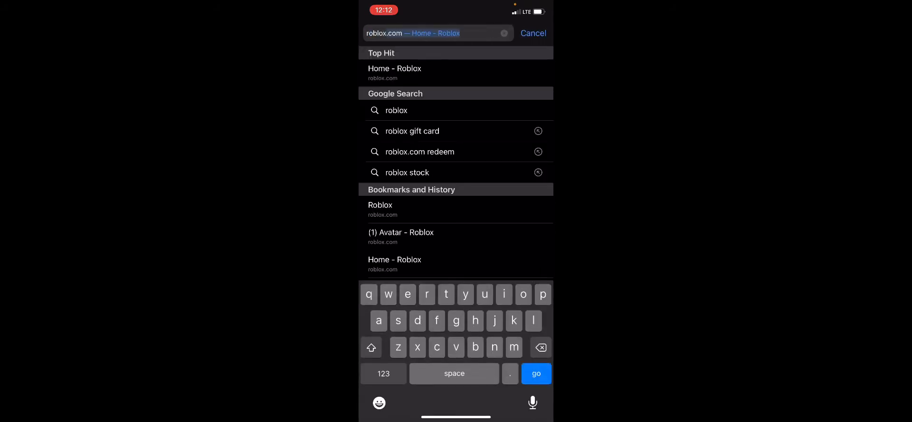
# Load roblox.com in Safari and continue in the browser instead of the app
pyautogui.click(395, 69)
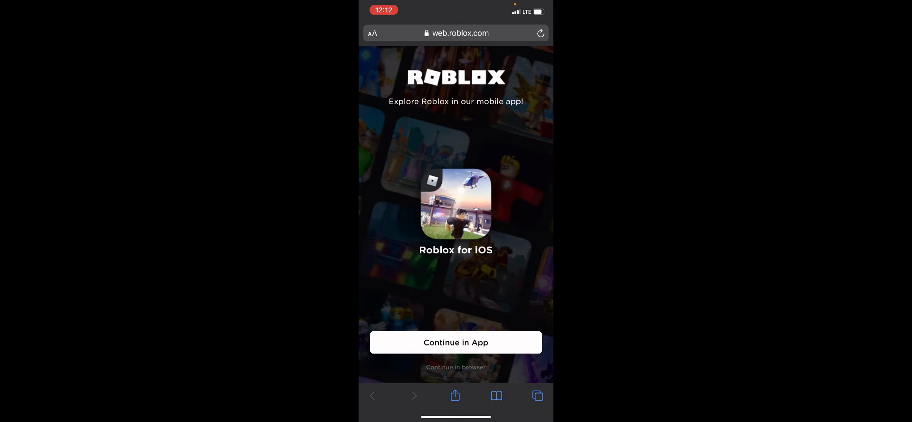
pyautogui.click(455, 367)
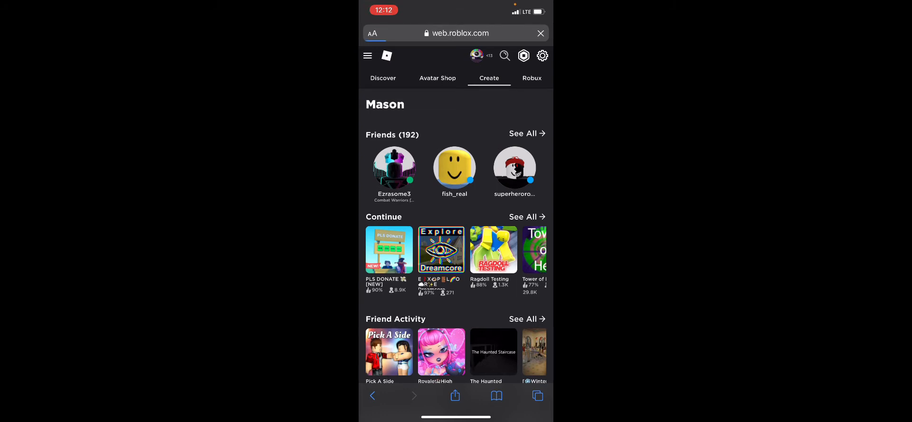
# Go to the Create section from the Roblox top navigation
pyautogui.click(489, 78)
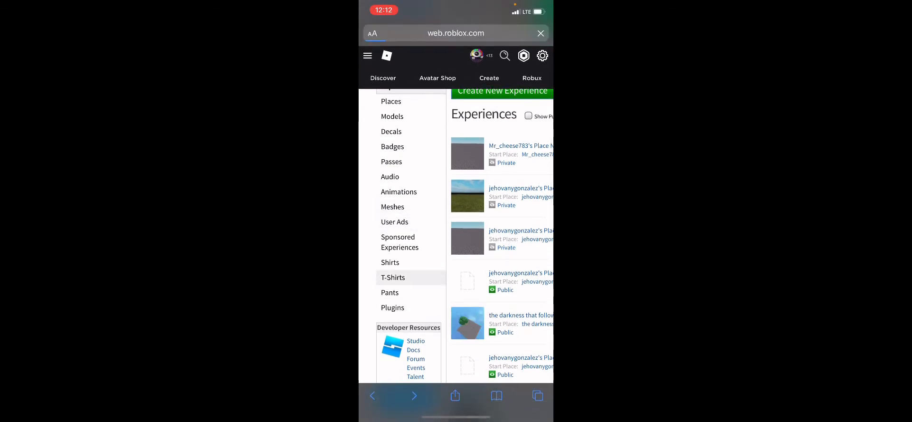
# Show the T-Shirts list and enter Configure T-Shirt for the 'Pls donate' shirt
pyautogui.click(393, 278)
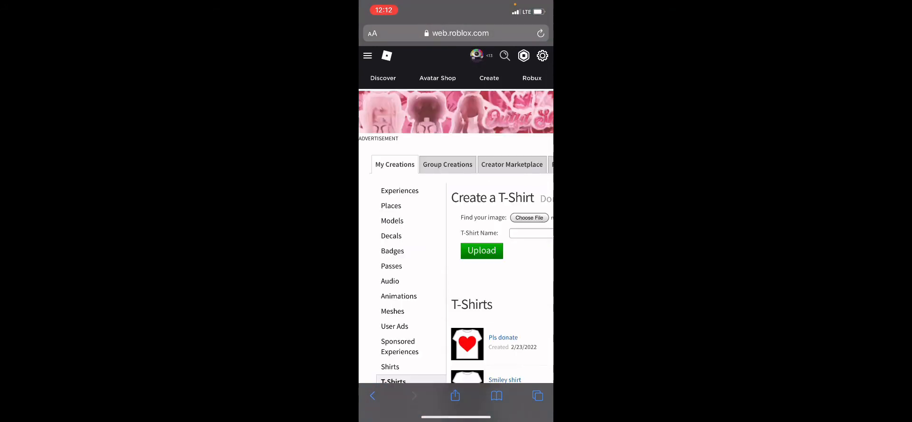
pyautogui.hscroll(3)
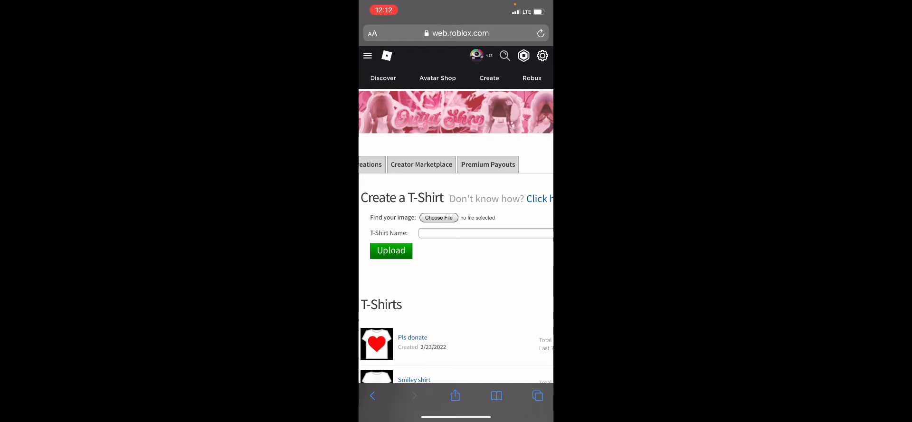
pyautogui.click(438, 216)
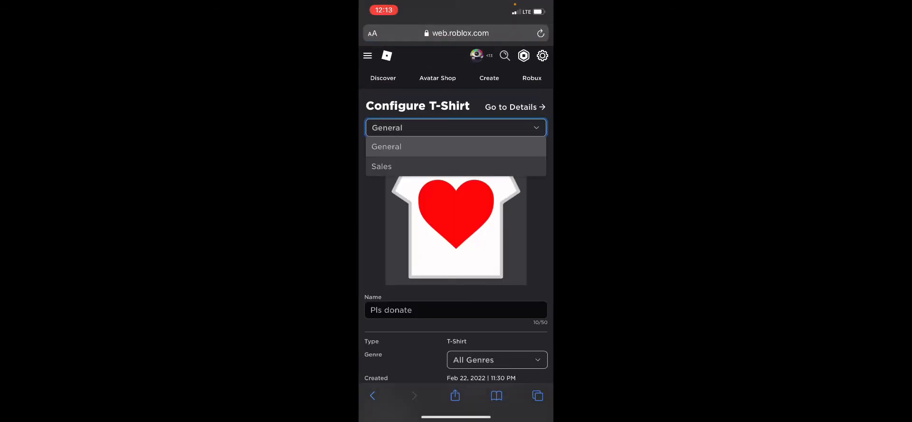
# Switch to the Configure T-Shirt page of the 'MADE BY MY FRIEND RATE' shirt
pyautogui.click(382, 166)
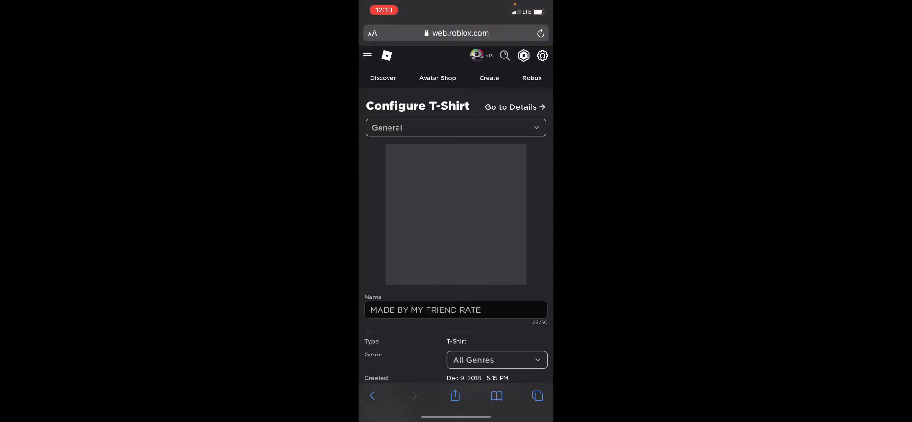
# Go back to the T-Shirts list showing the older 2017–2021 shirts
pyautogui.click(455, 127)
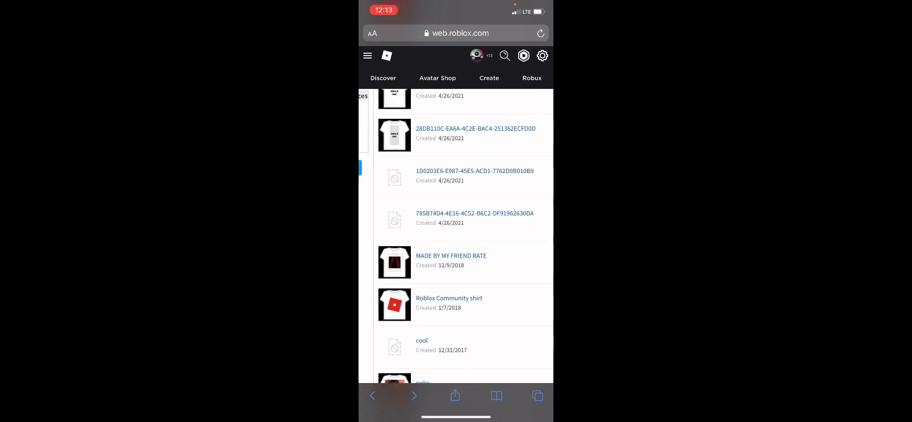
pyautogui.scroll(-3)
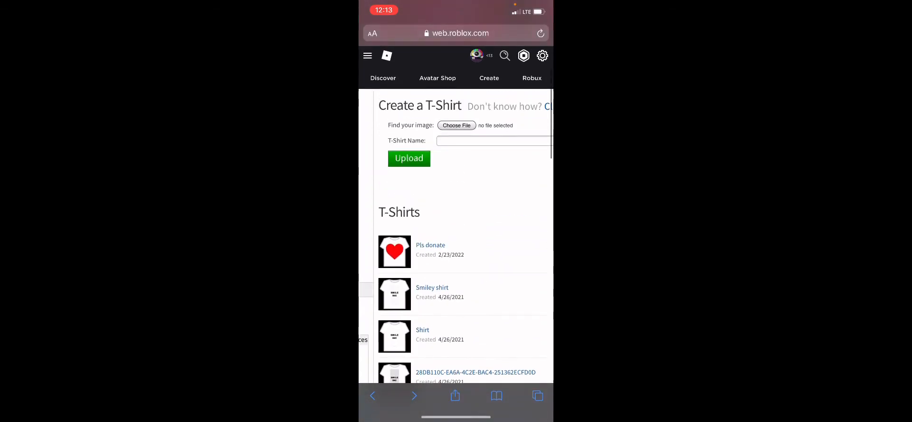
pyautogui.scroll(-3)
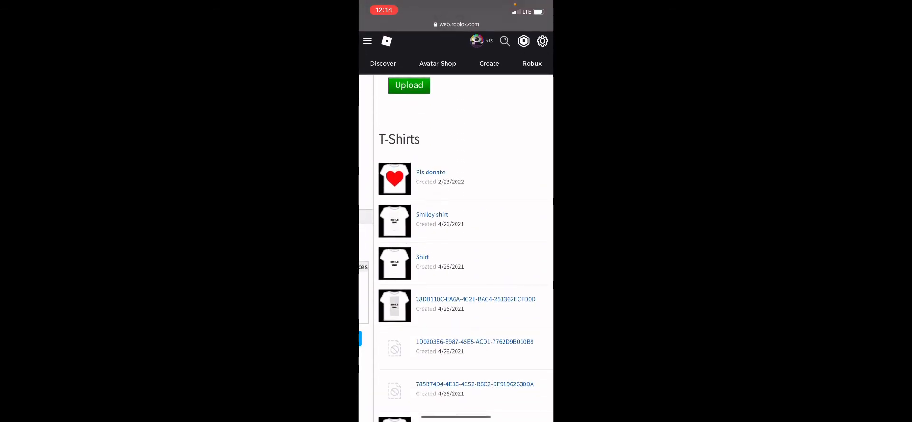